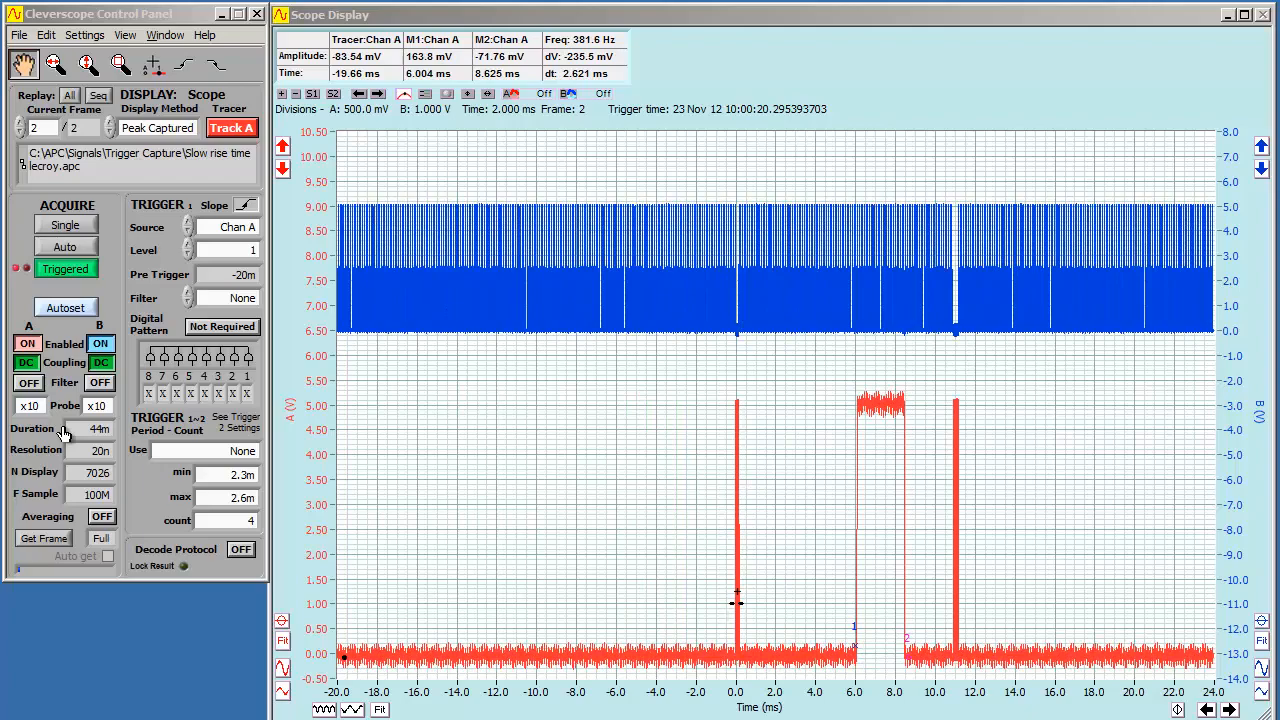
# Fetch a new frame with Get Frame after checking Duration and N Display
pyautogui.click(98, 450)
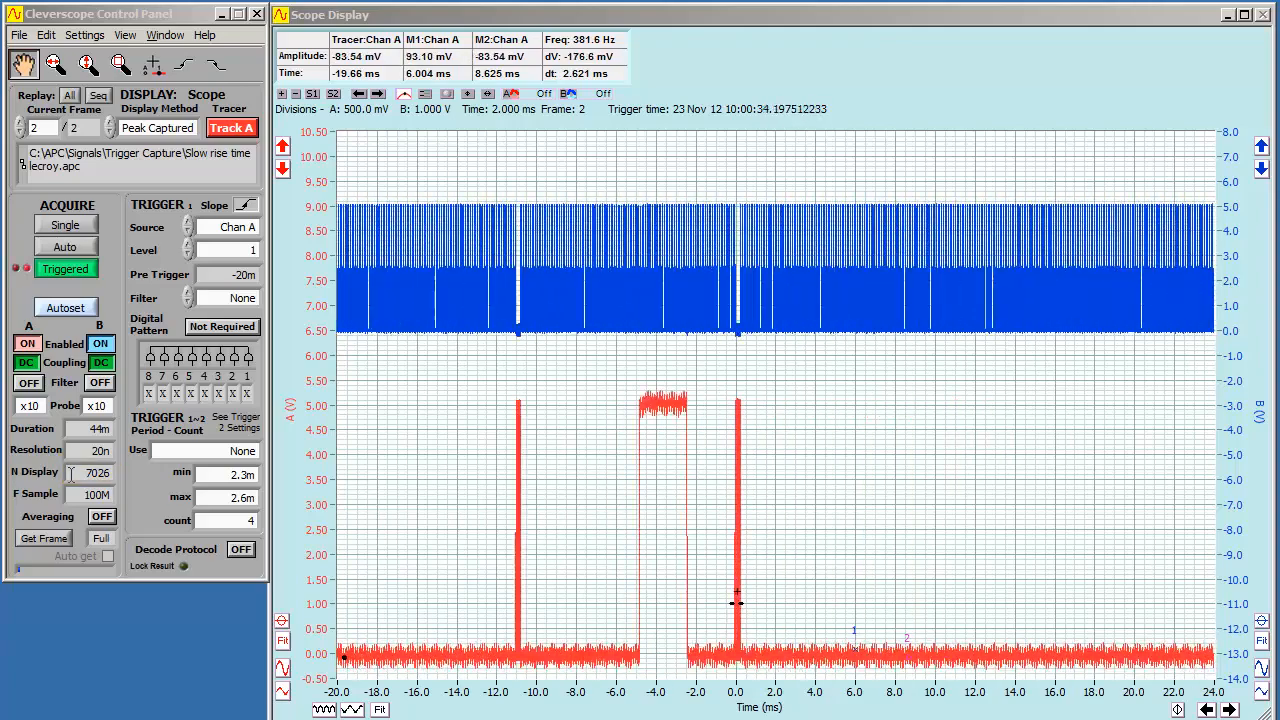
pyautogui.click(43, 538)
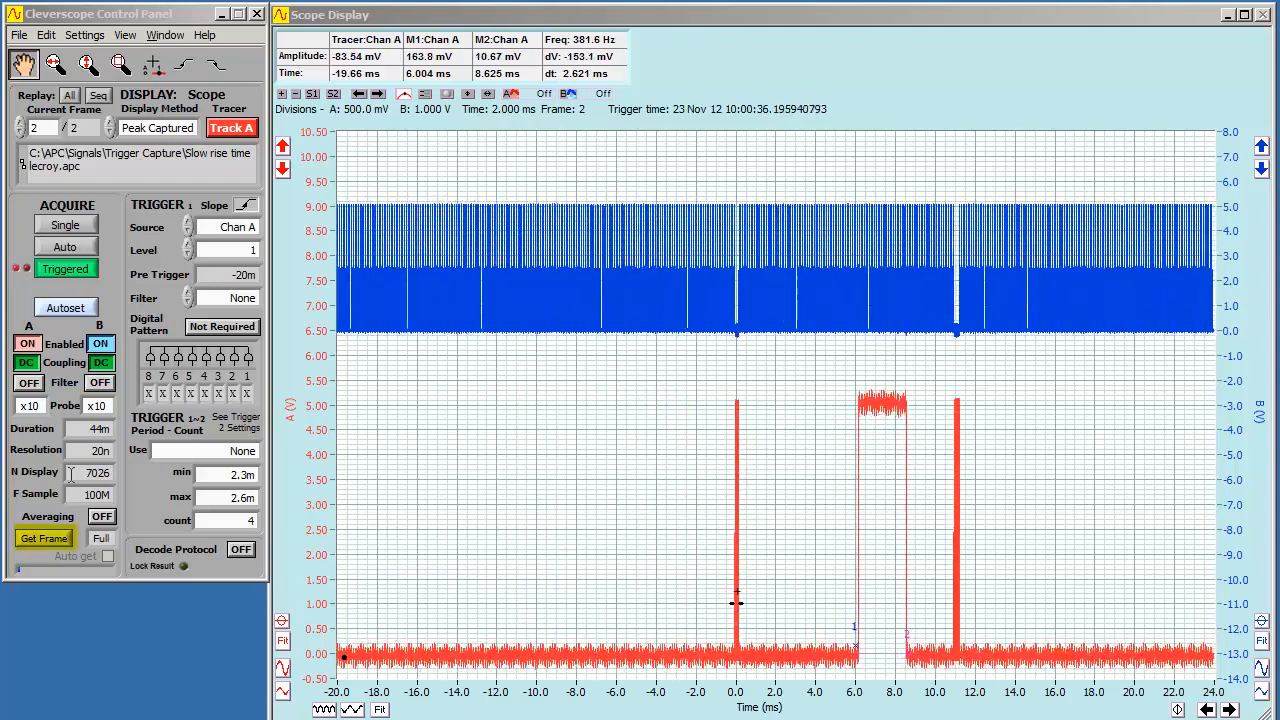
pyautogui.click(43, 538)
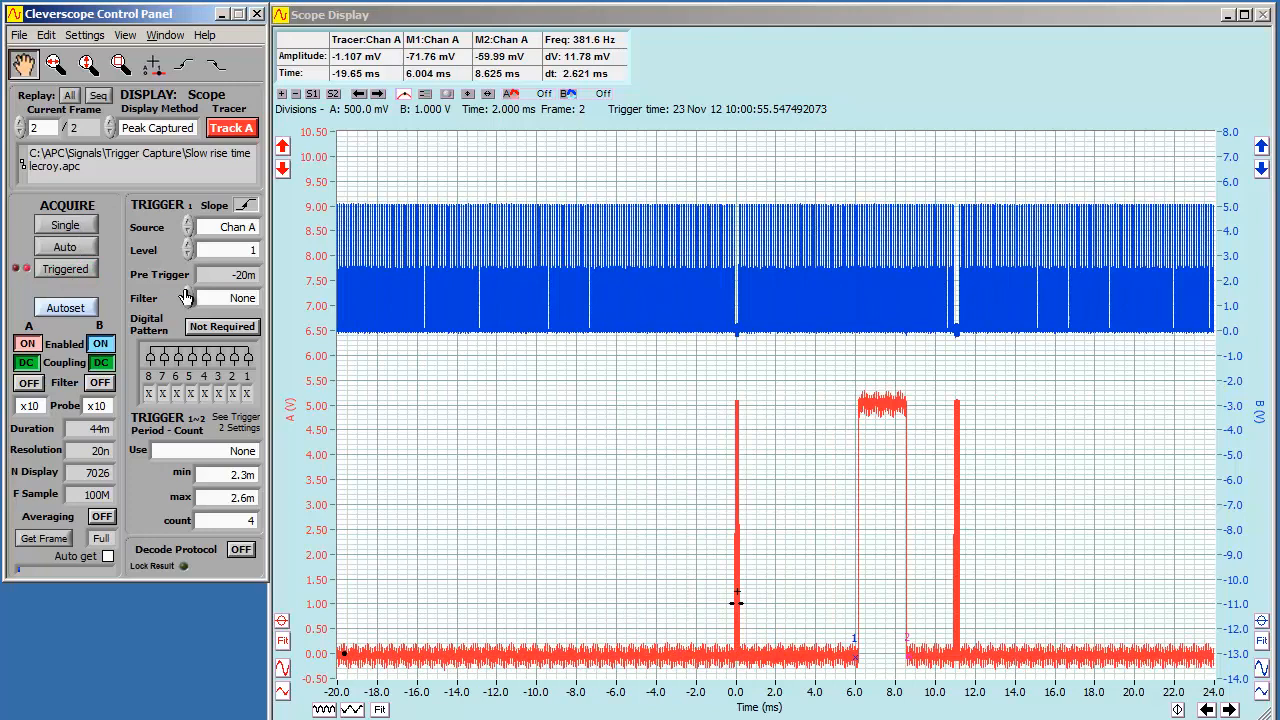
# Adjust Pre Trigger and pan the zoomed square pulses along the time axis
pyautogui.click(737, 530)
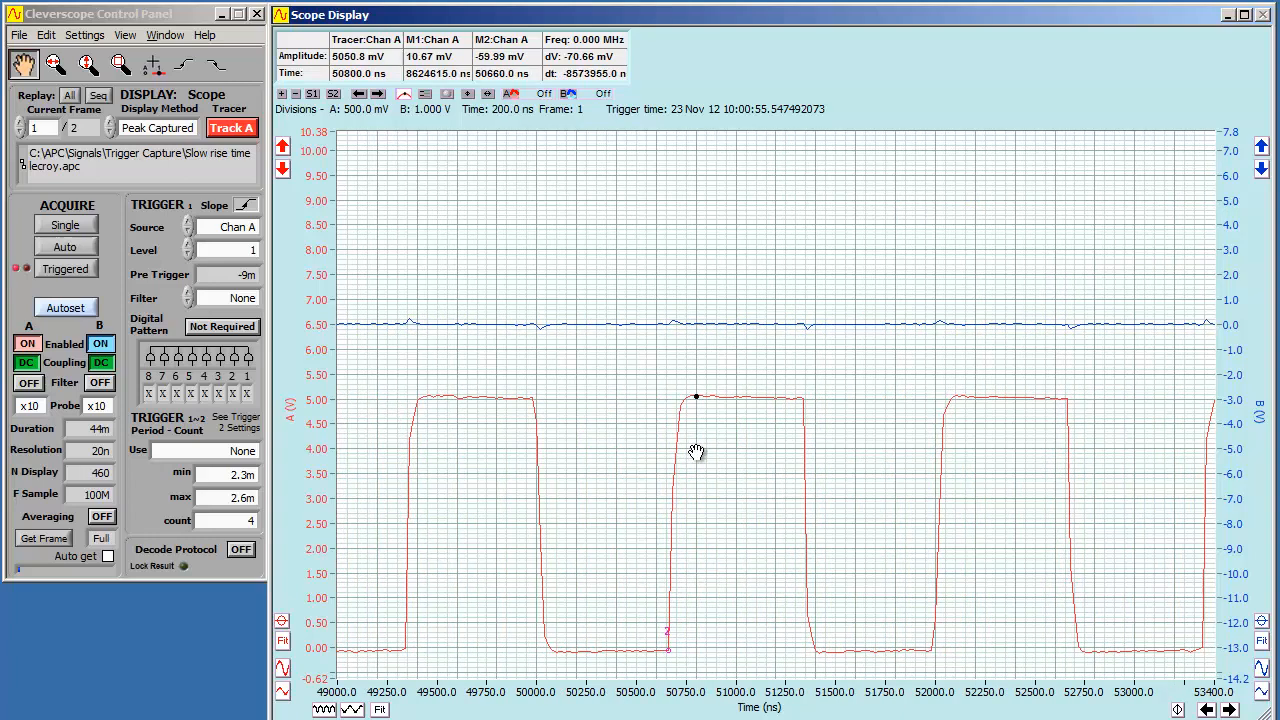
pyautogui.moveTo(696, 397); pyautogui.dragTo(680, 650)
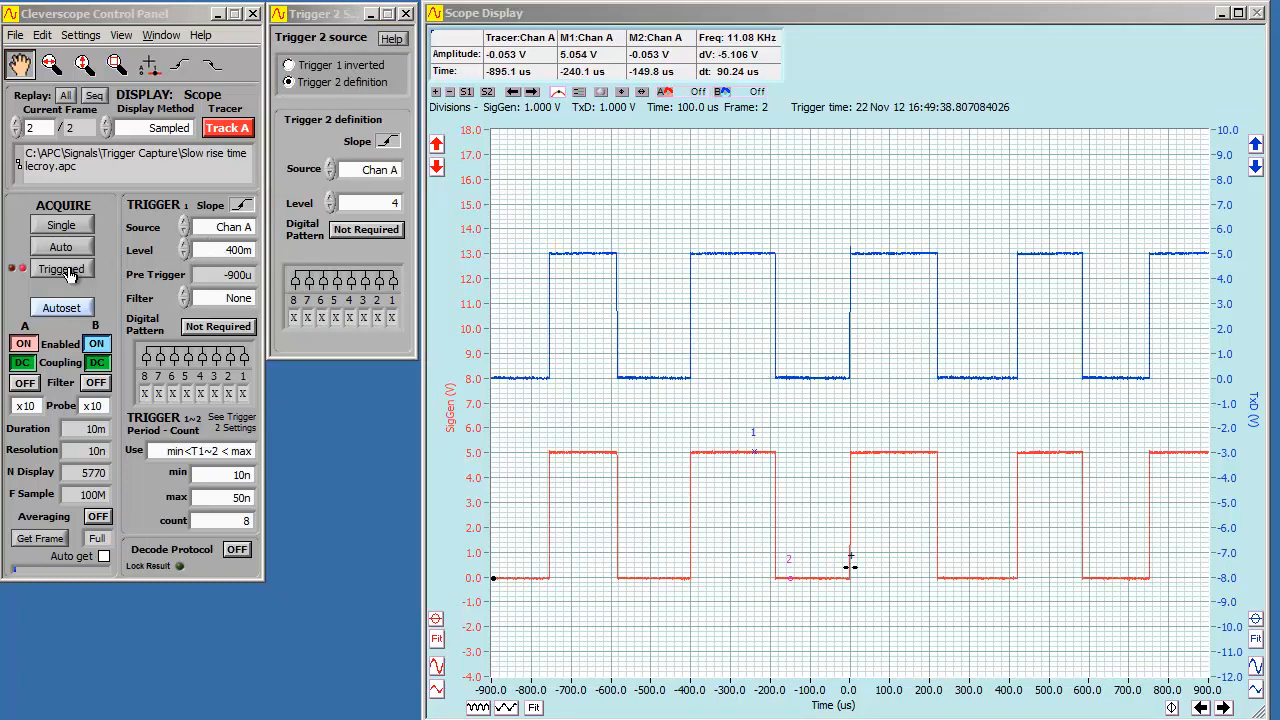
# Start triggered capture, set persistence to 50 trig, then back to Off
pyautogui.click(61, 269)
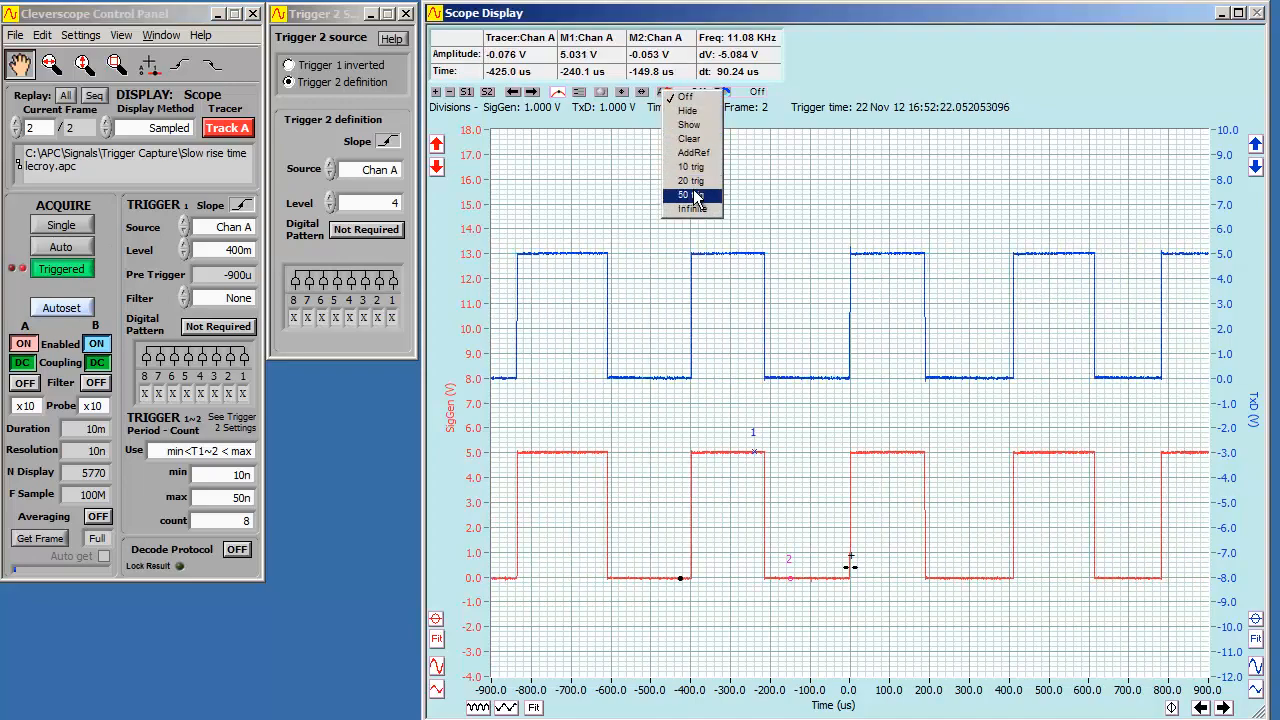
pyautogui.click(691, 194)
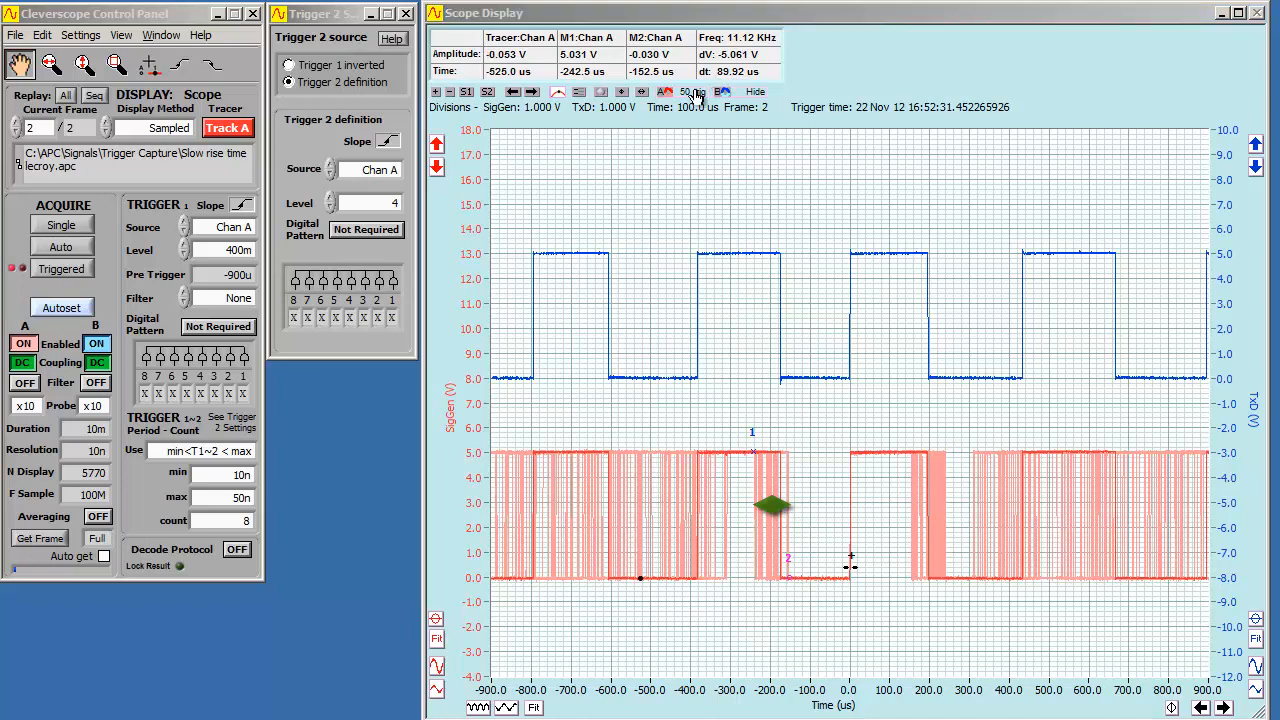
pyautogui.click(693, 91)
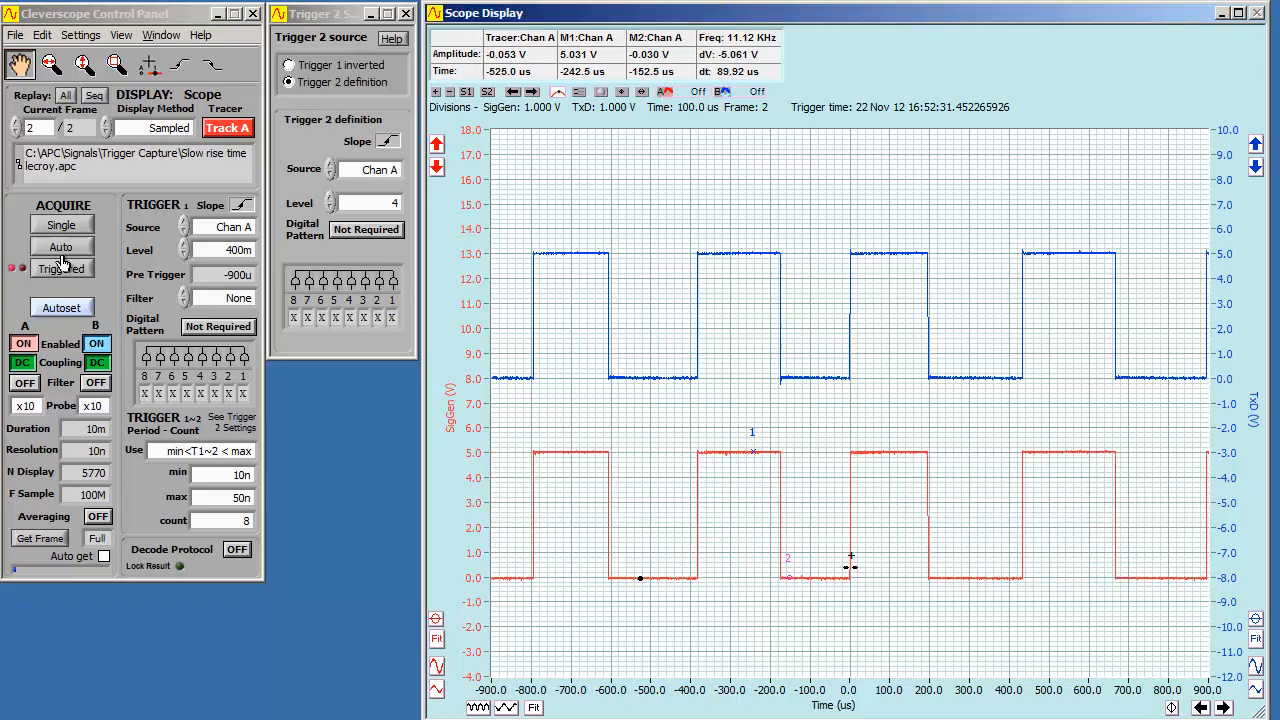
# Restart triggered acquisition from the Acquire section of the Control Panel
pyautogui.click(60, 268)
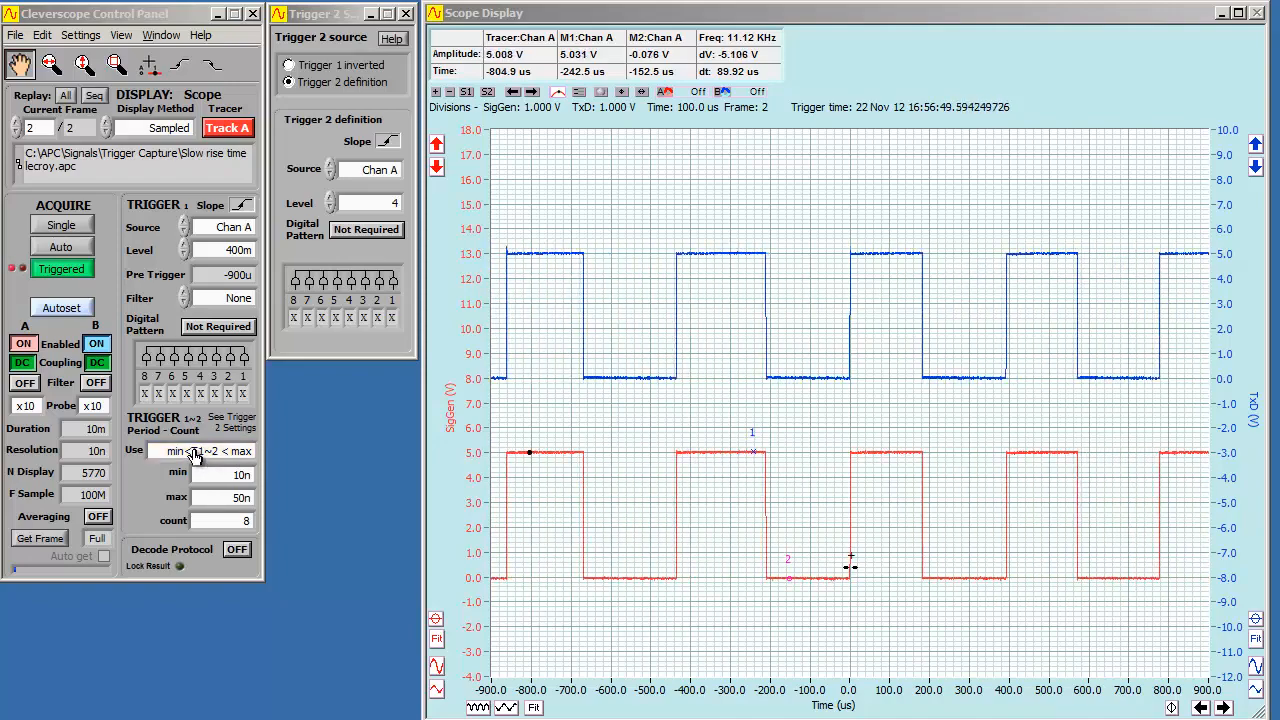
# Set the period-count trigger Use condition to Trig 1~2 > max
pyautogui.click(207, 451)
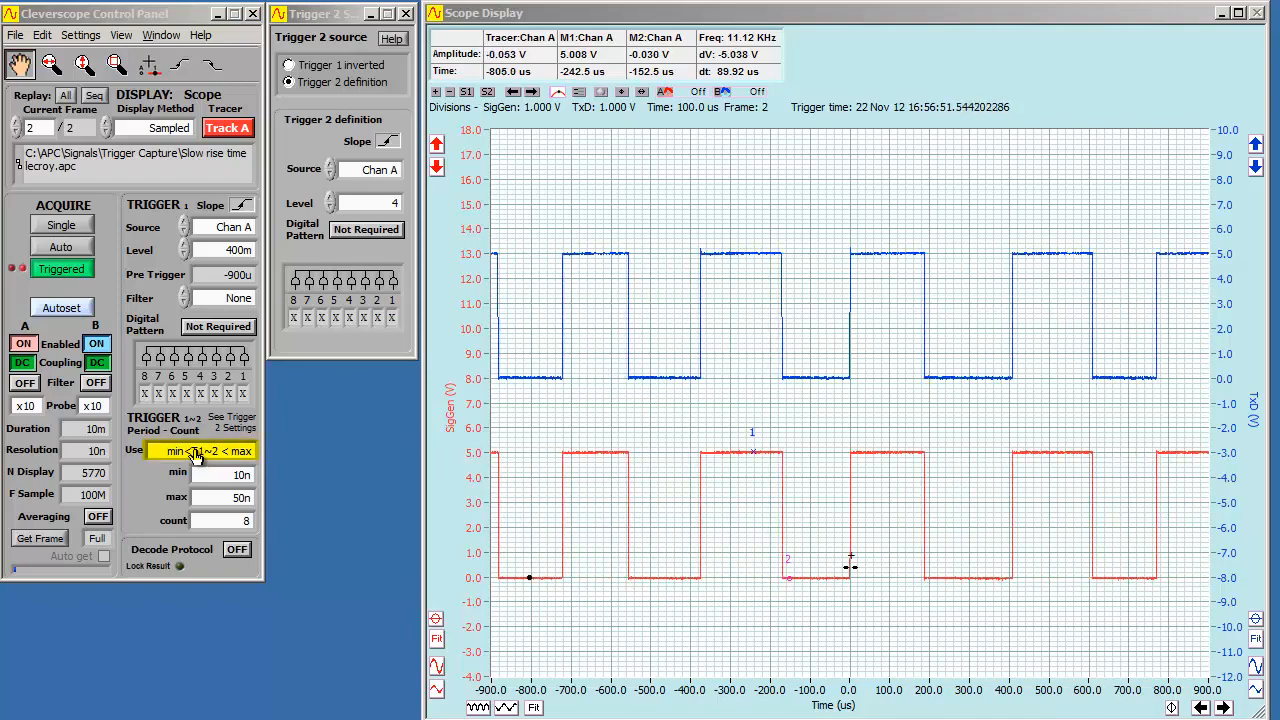
pyautogui.click(205, 450)
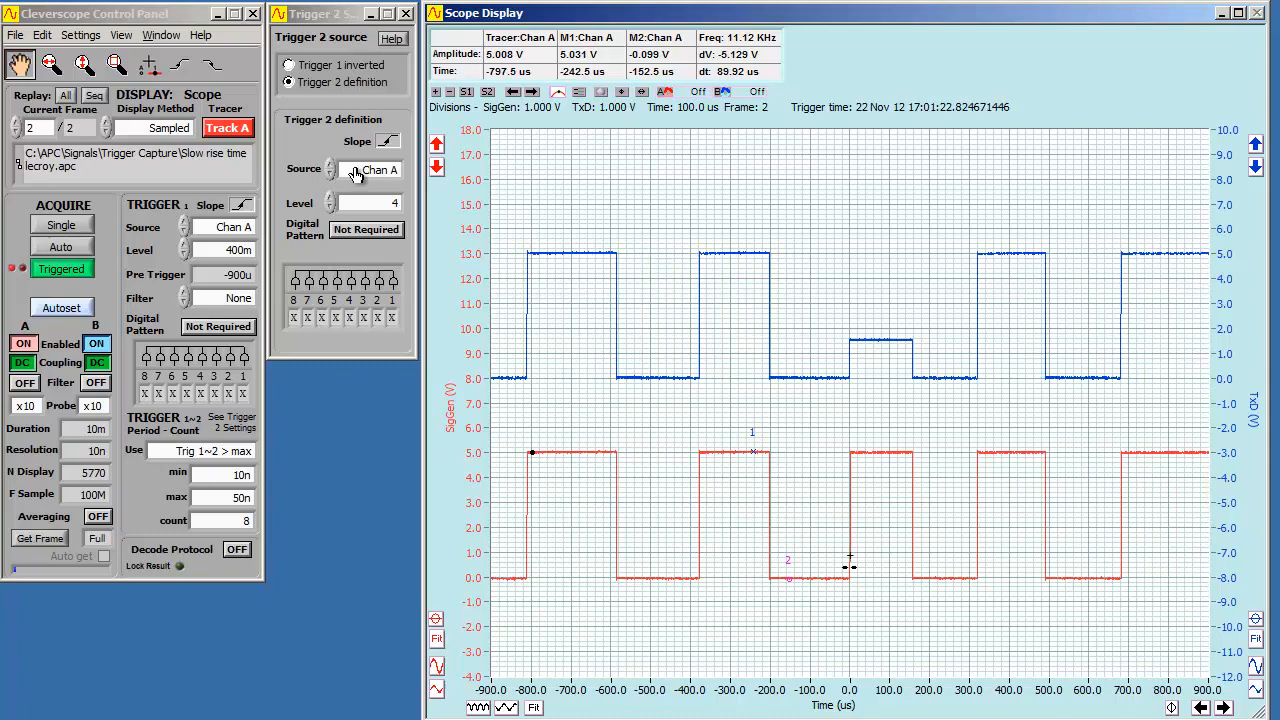
# Change the Trigger 2 Source channel
pyautogui.click(380, 169)
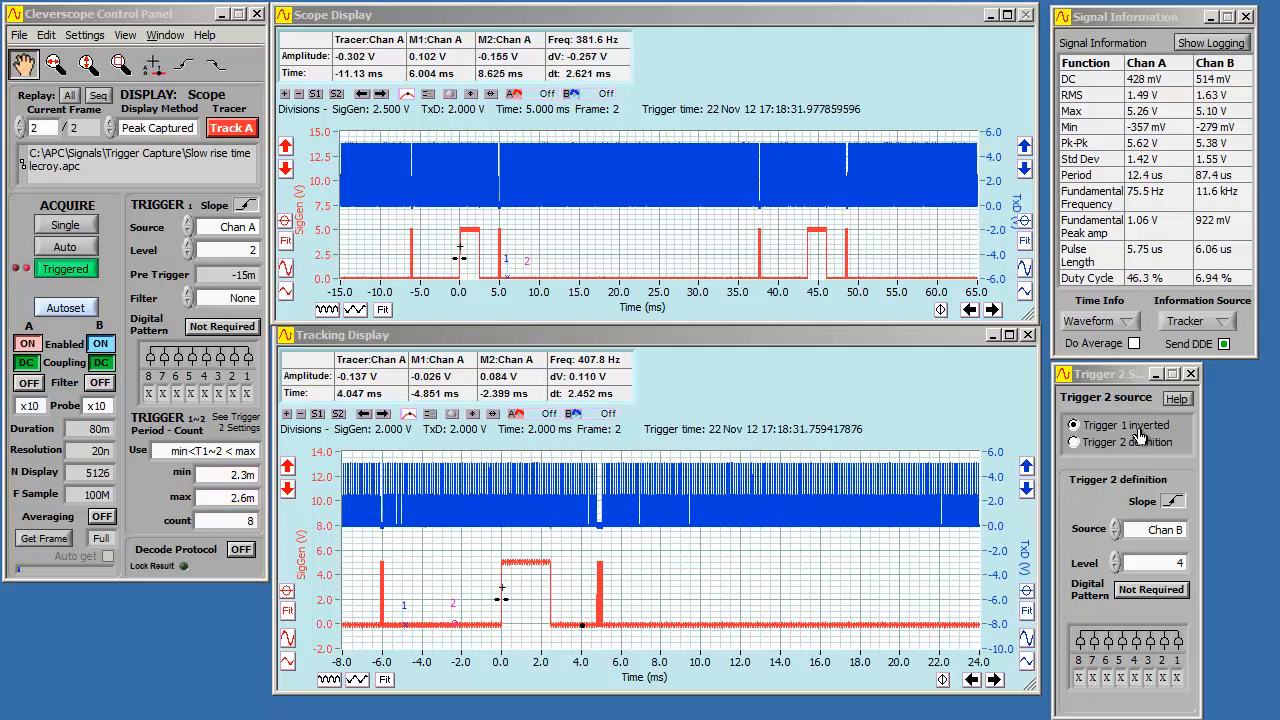
pyautogui.click(1074, 425)
pyautogui.write('3')
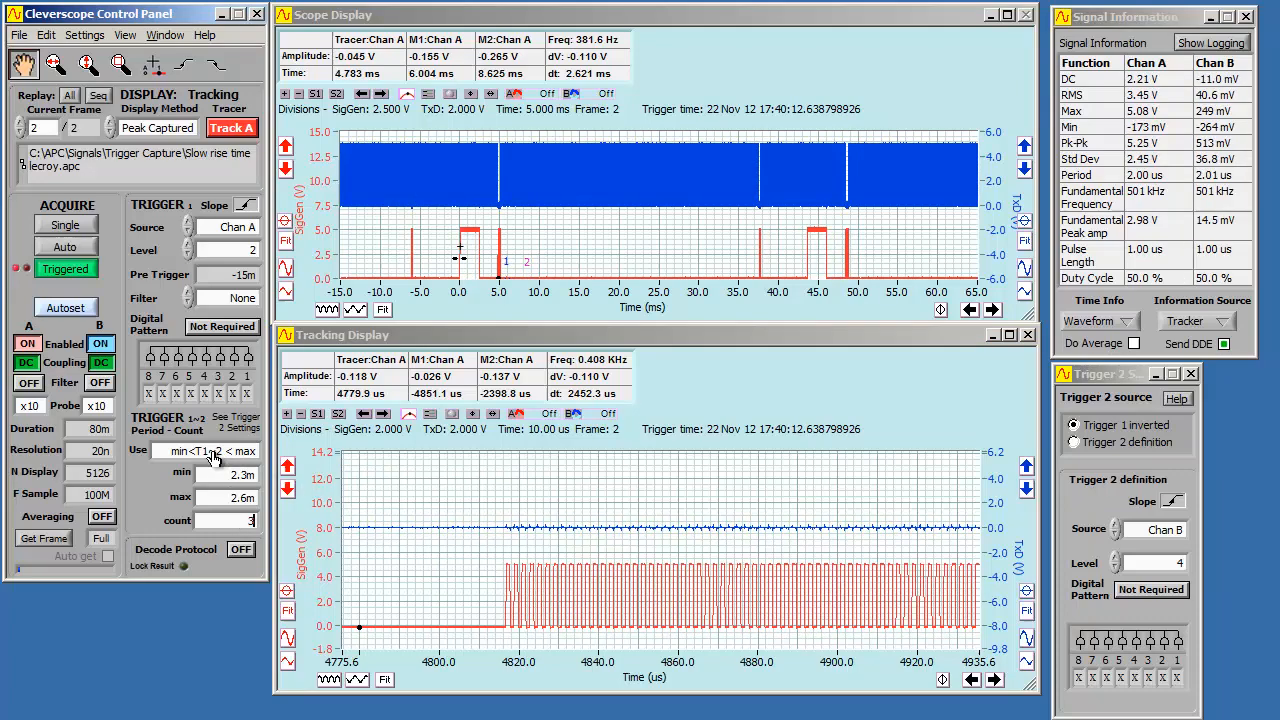
# Set the period-count Use condition to in T1~2 : count T2
pyautogui.click(210, 451)
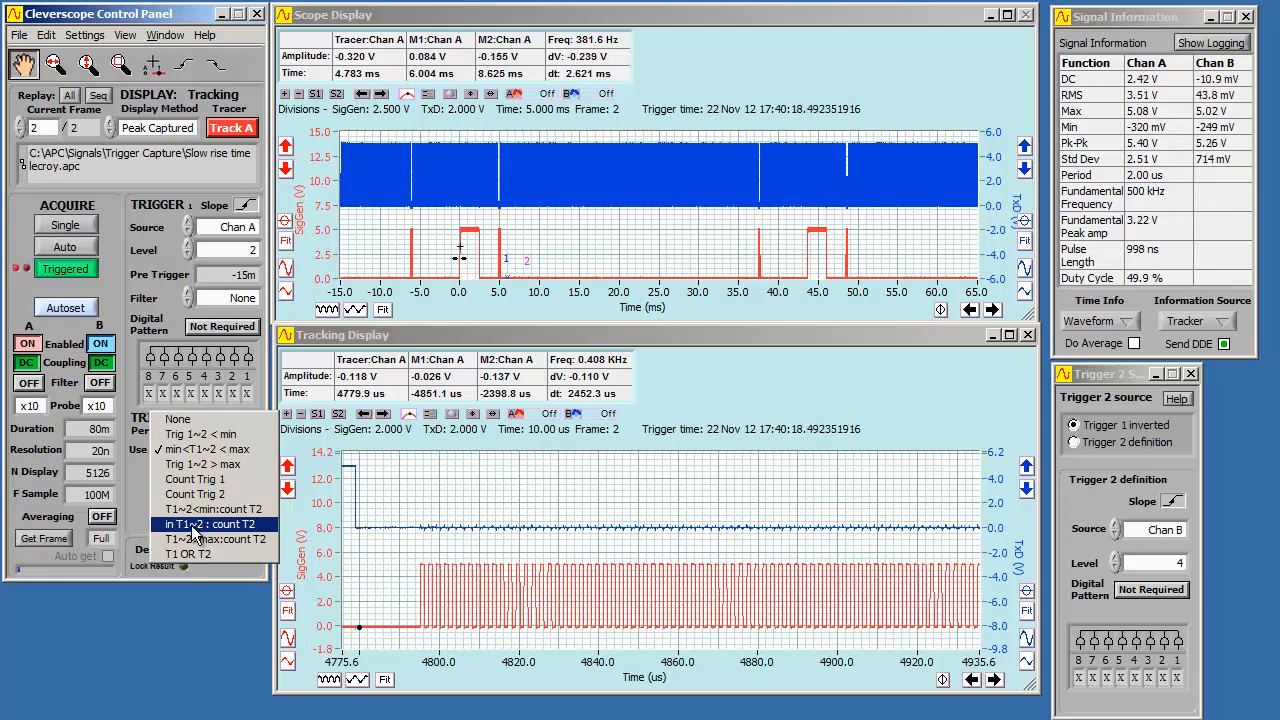
pyautogui.click(204, 524)
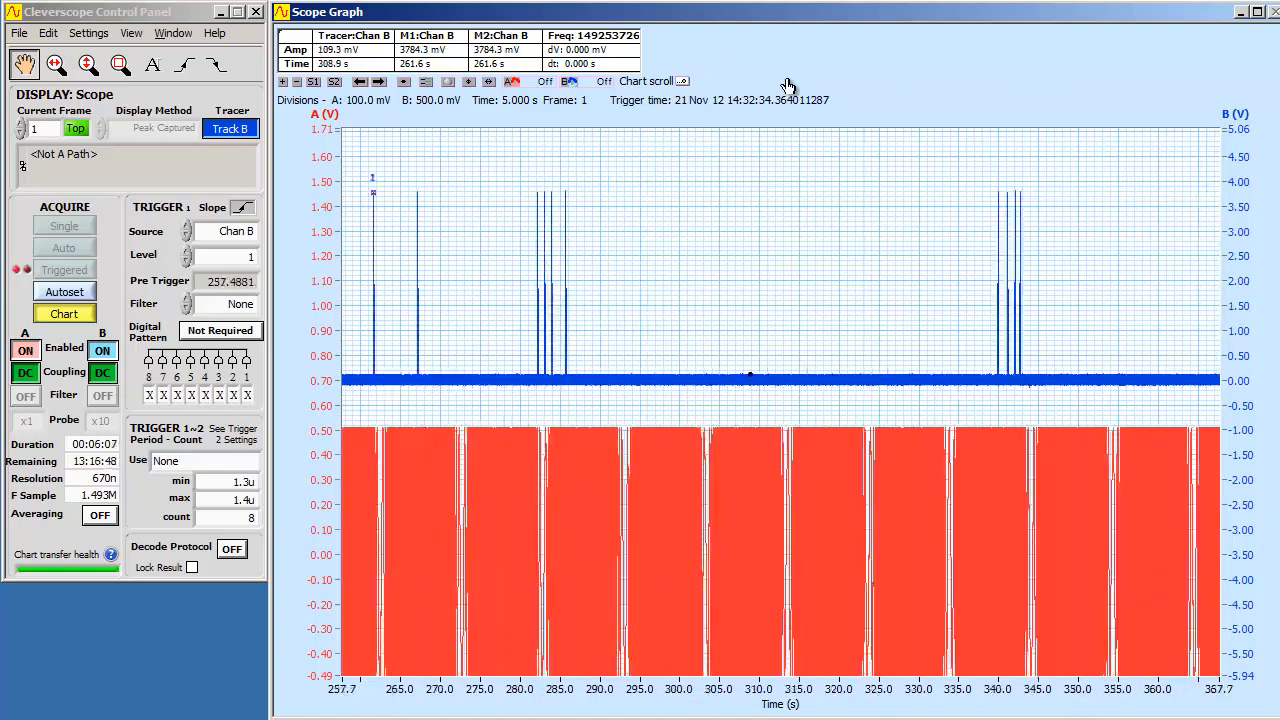
# Add a Display Graph window from the View menu
pyautogui.click(133, 33)
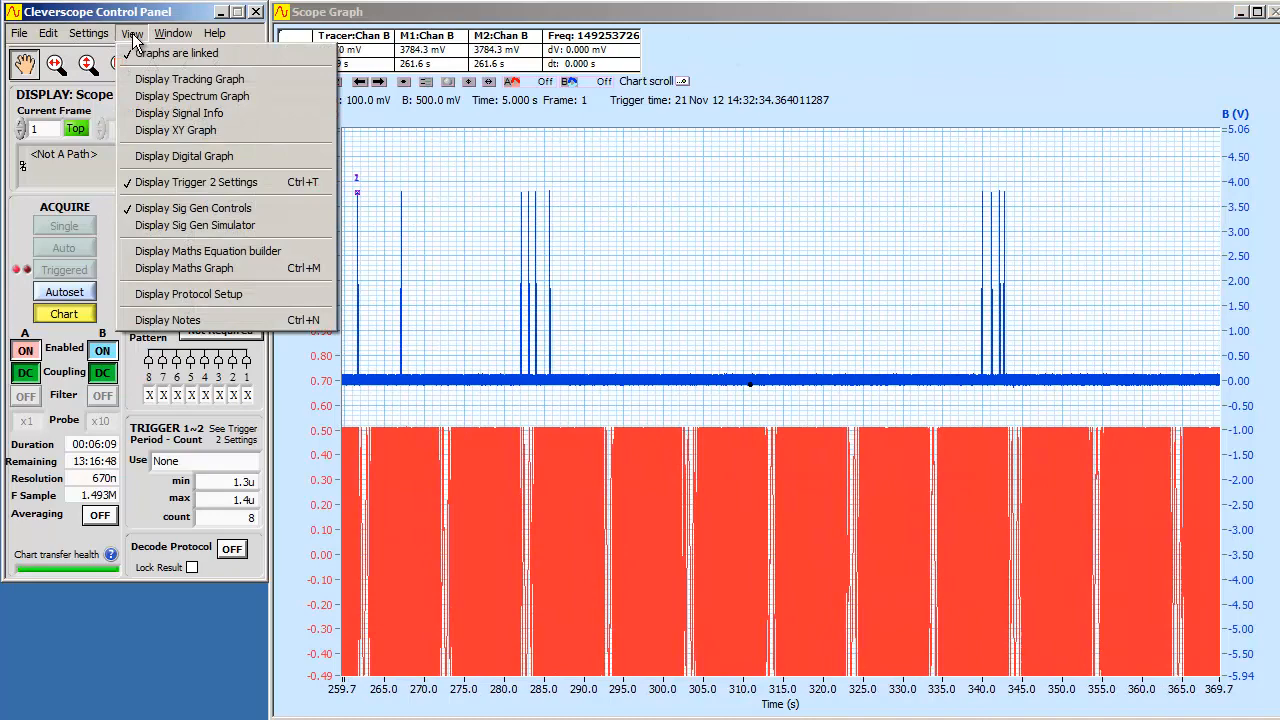
pyautogui.click(189, 78)
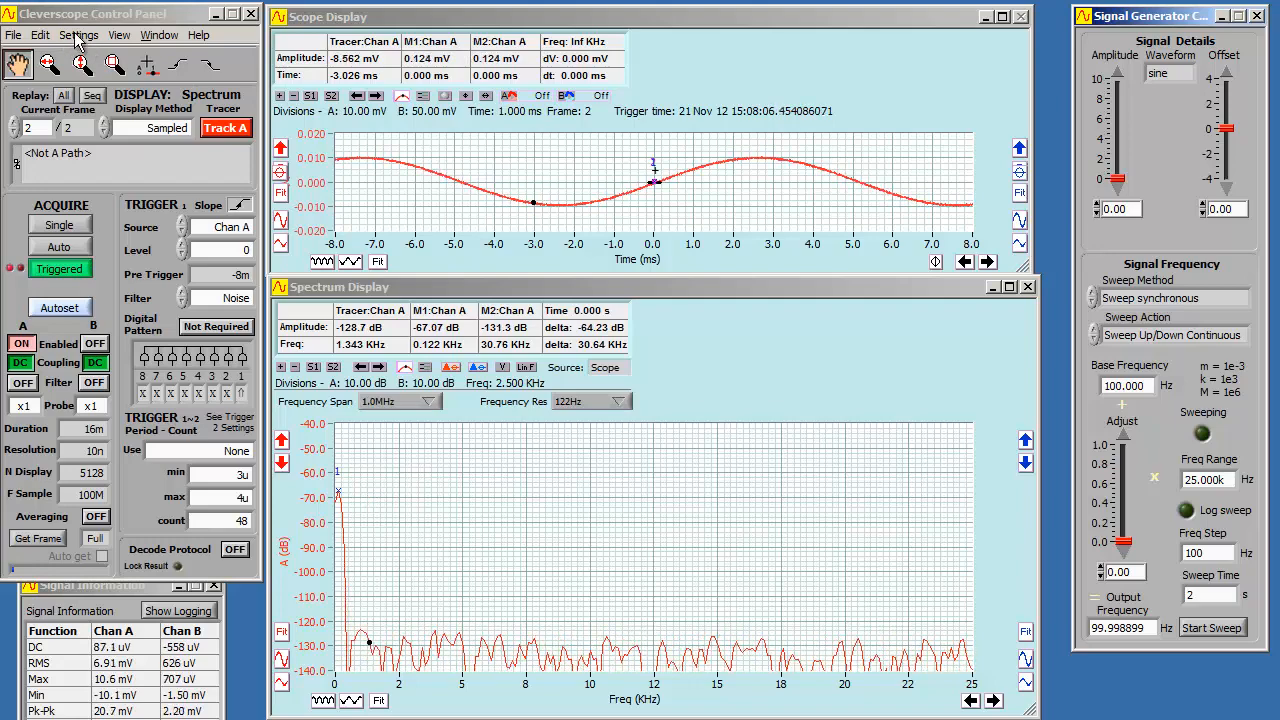
# Set the spectrum Frequency Res from 122Hz to 244Hz
pyautogui.click(79, 34)
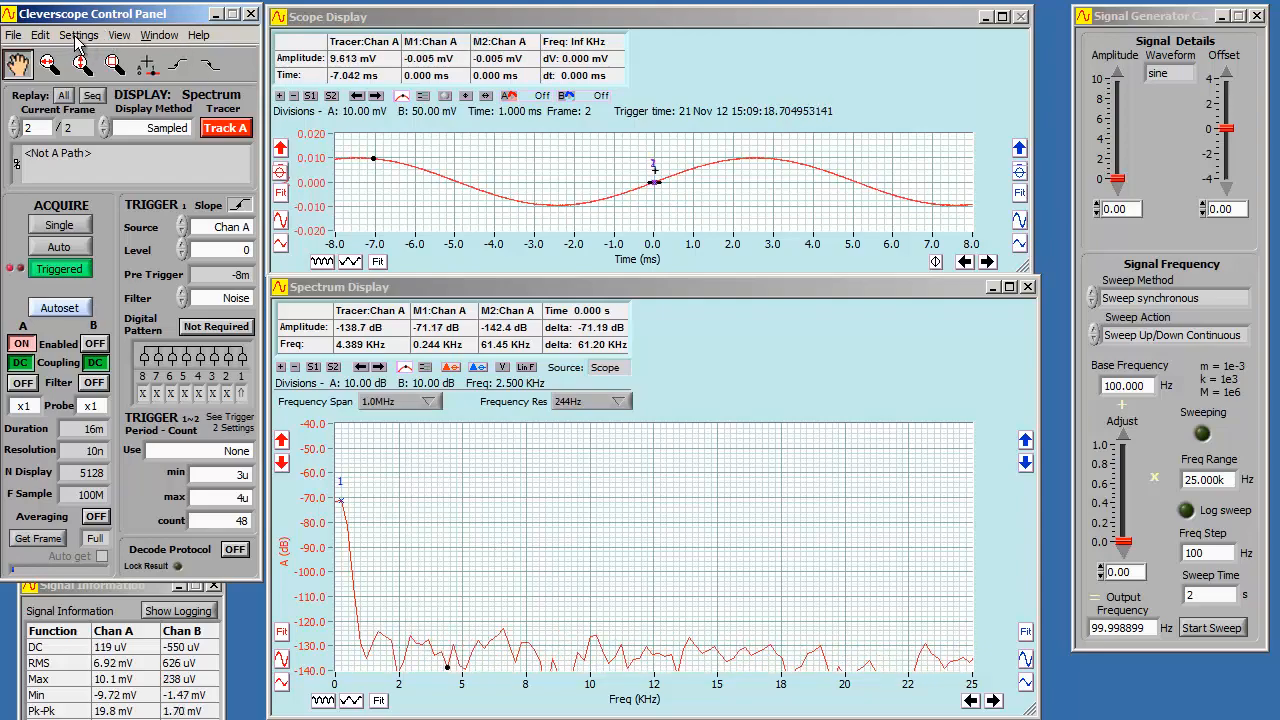
# Configure Settings > Averaging and switch the Control Panel Averaging button ON
pyautogui.click(79, 34)
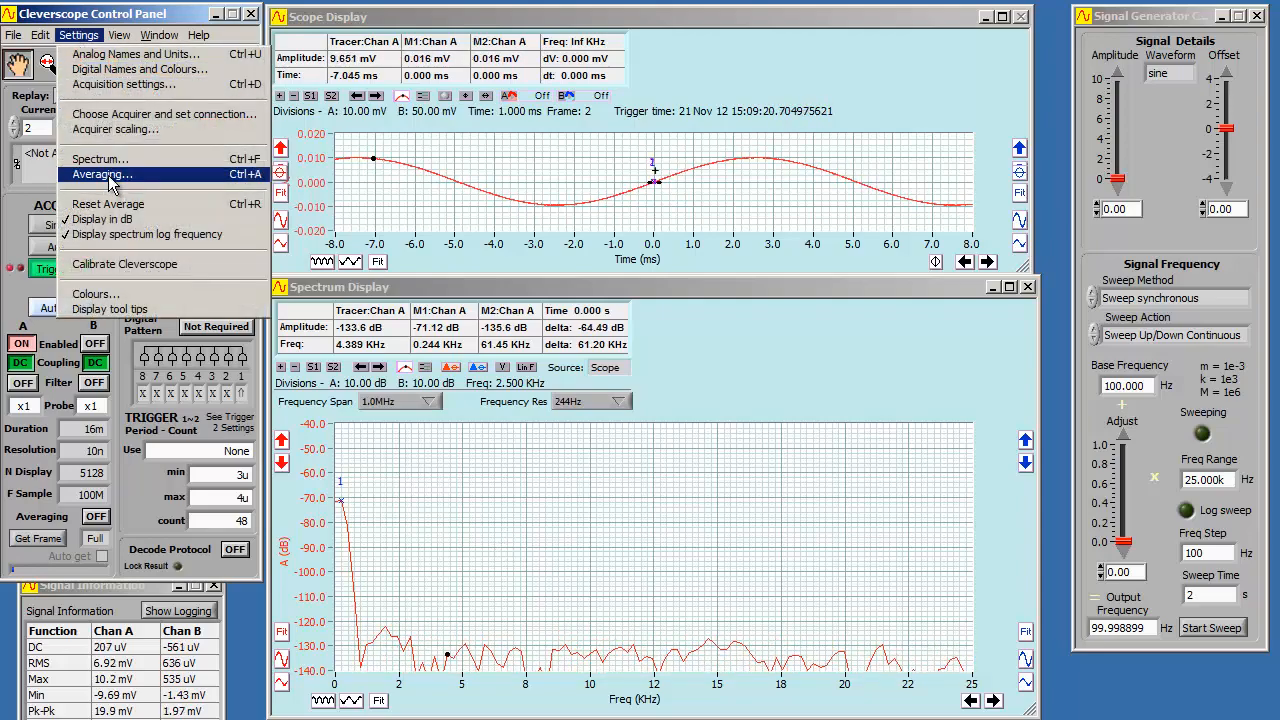
pyautogui.click(102, 174)
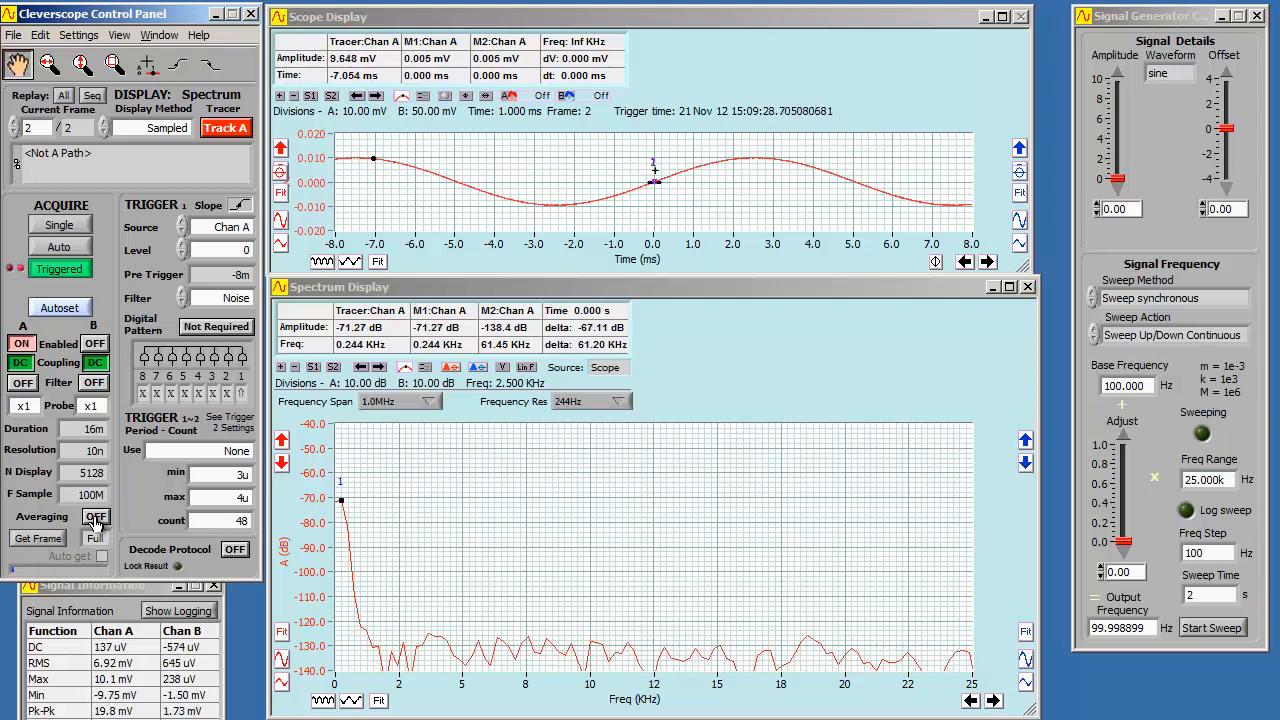
pyautogui.click(95, 517)
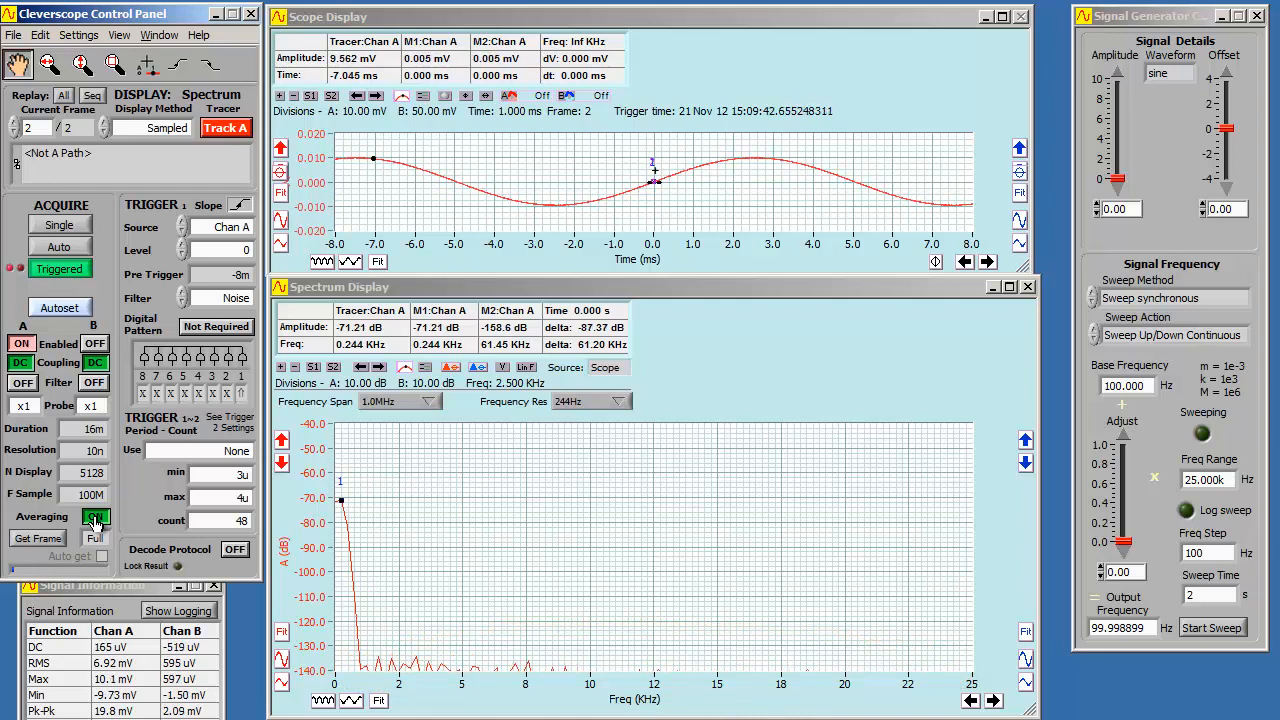
pyautogui.click(95, 517)
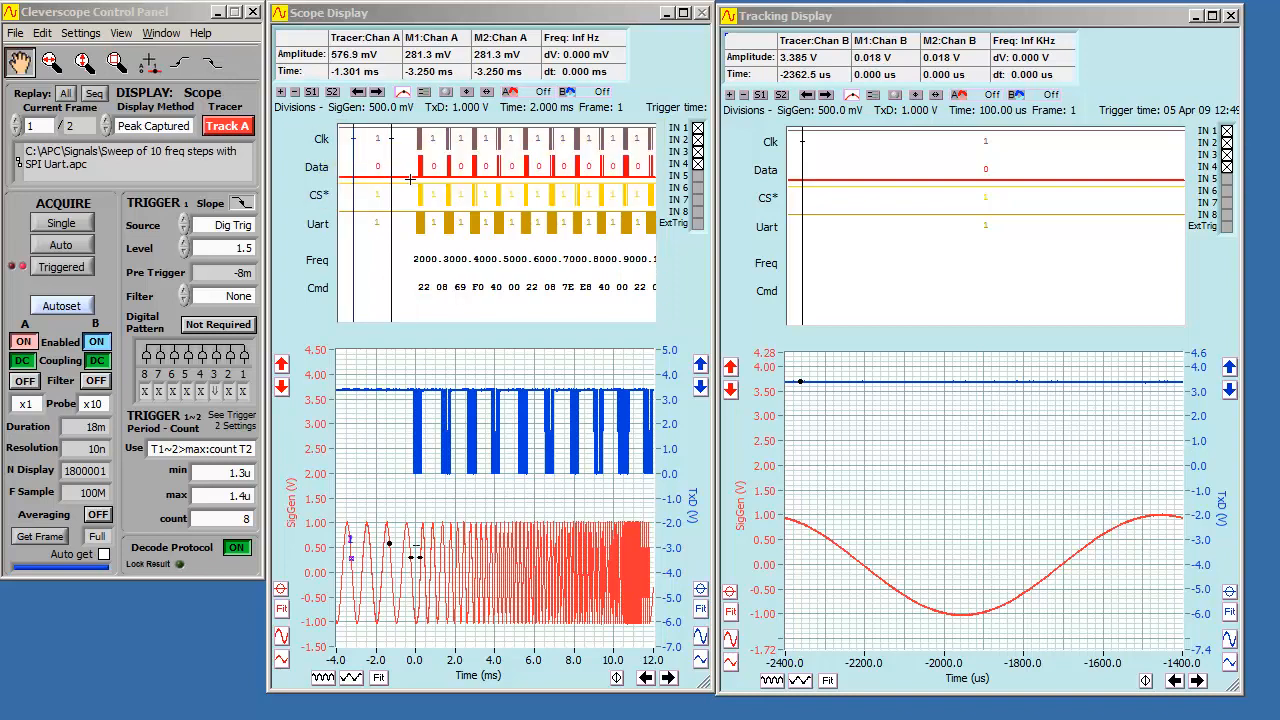
# Copy the current selection while the decoded ten-step sweep capture stays displayed
pyautogui.press('ctrl+c')
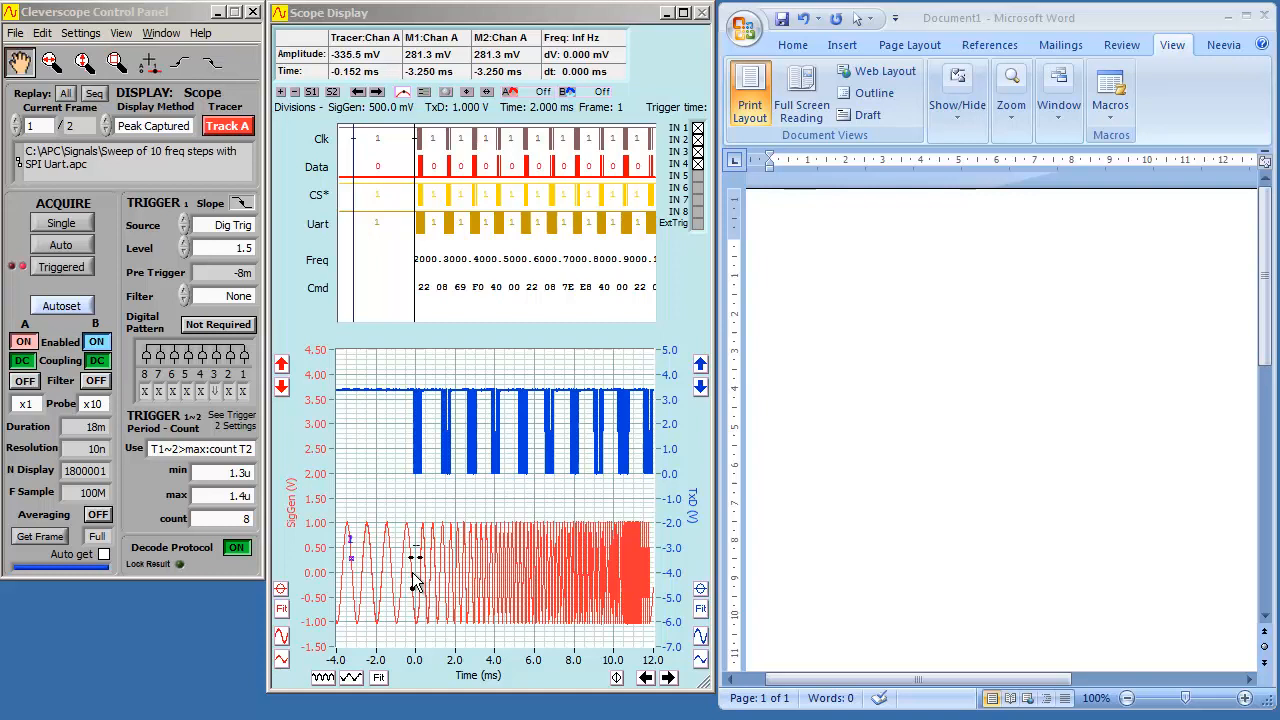
pyautogui.moveTo(413, 507)
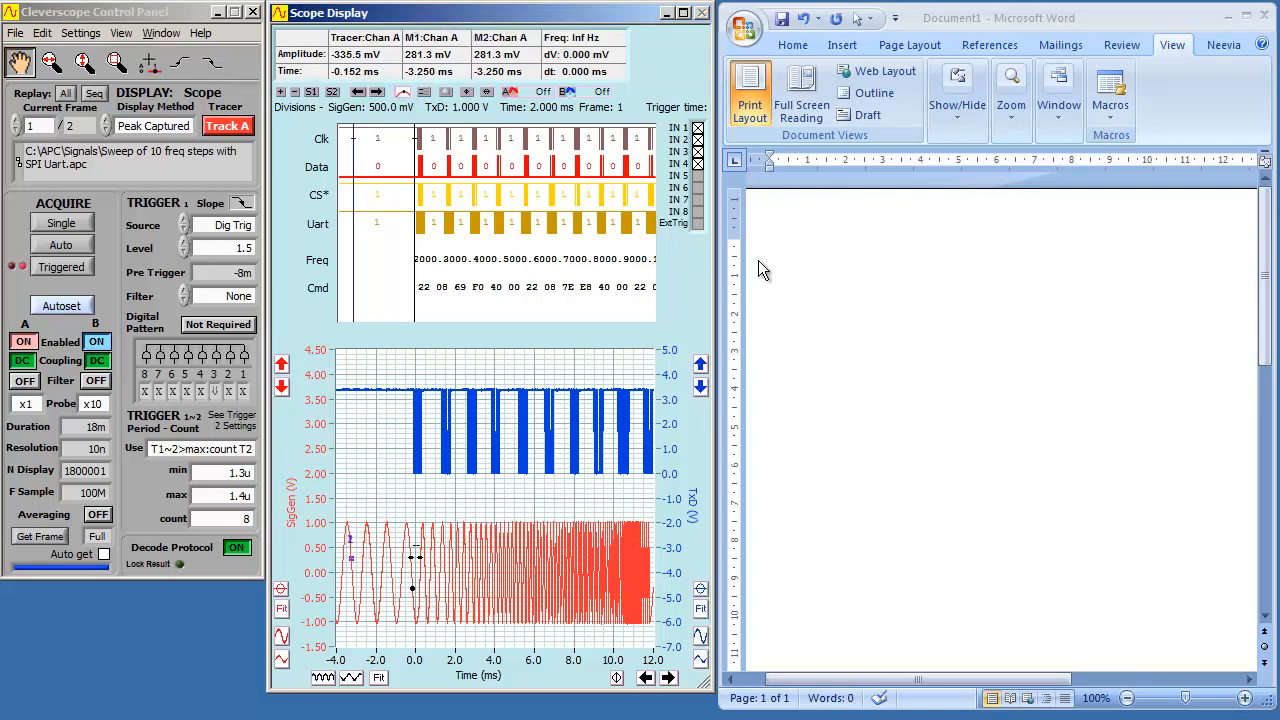
pyautogui.press('ctrl+v')
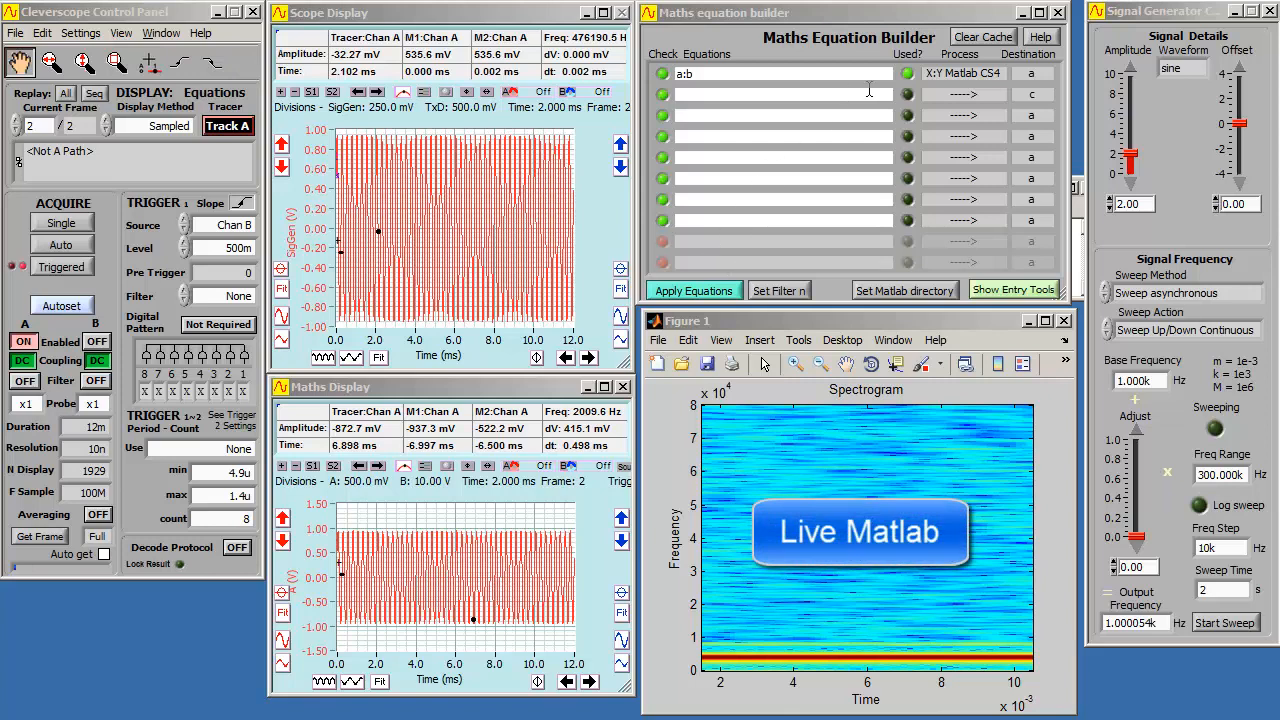
pyautogui.click(975, 73)
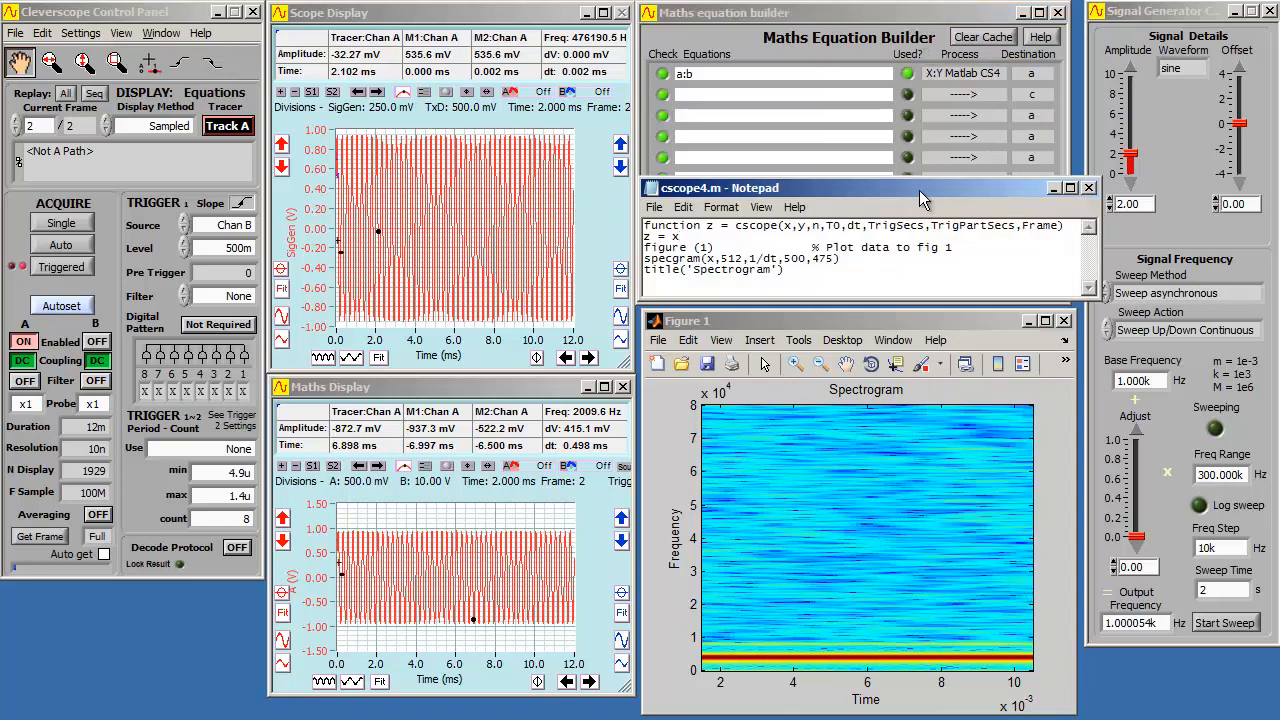
pyautogui.moveTo(700, 205)
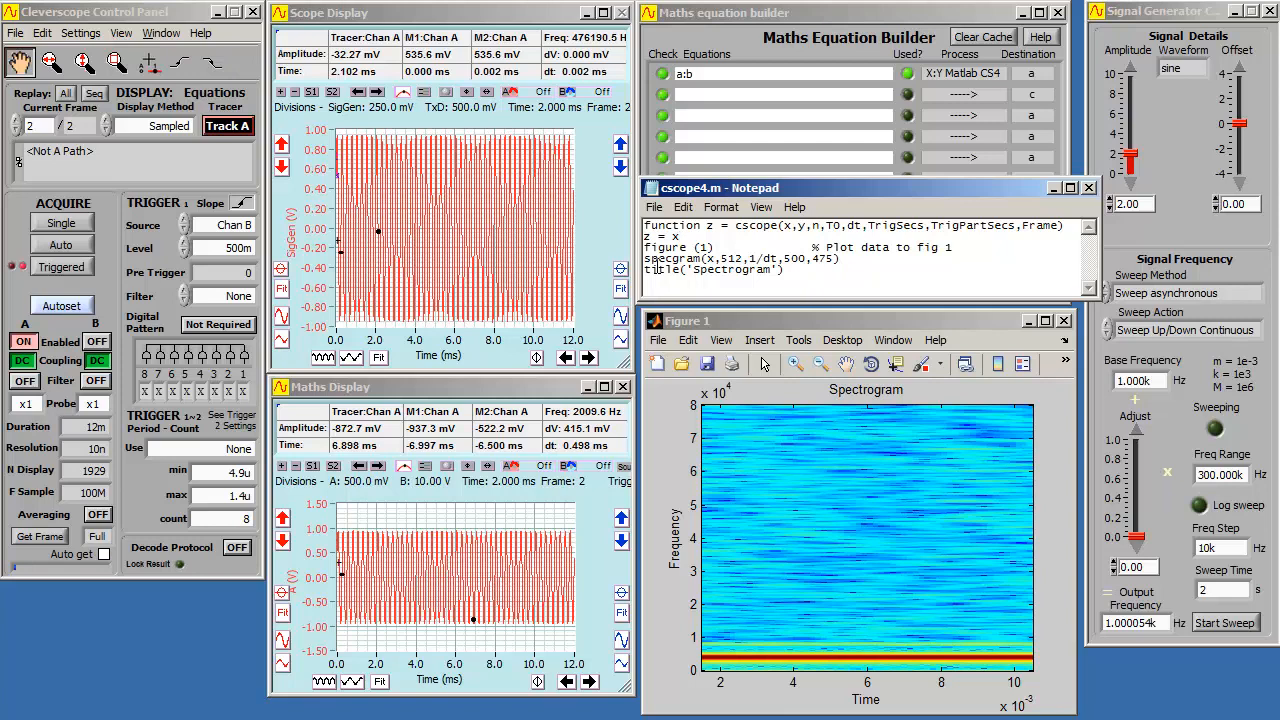
pyautogui.doubleClick(678, 247)
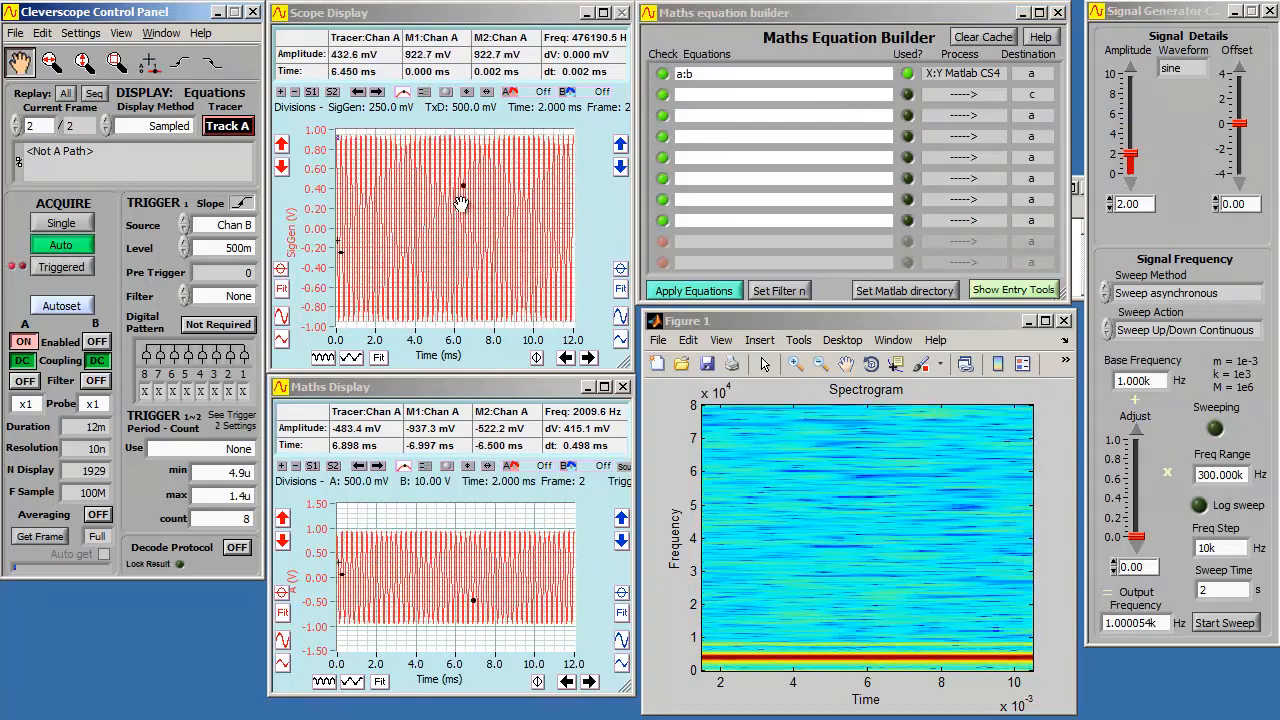
# Acquire a new frame of the swept signal so the MATLAB spectrogram updates
pyautogui.click(60, 221)
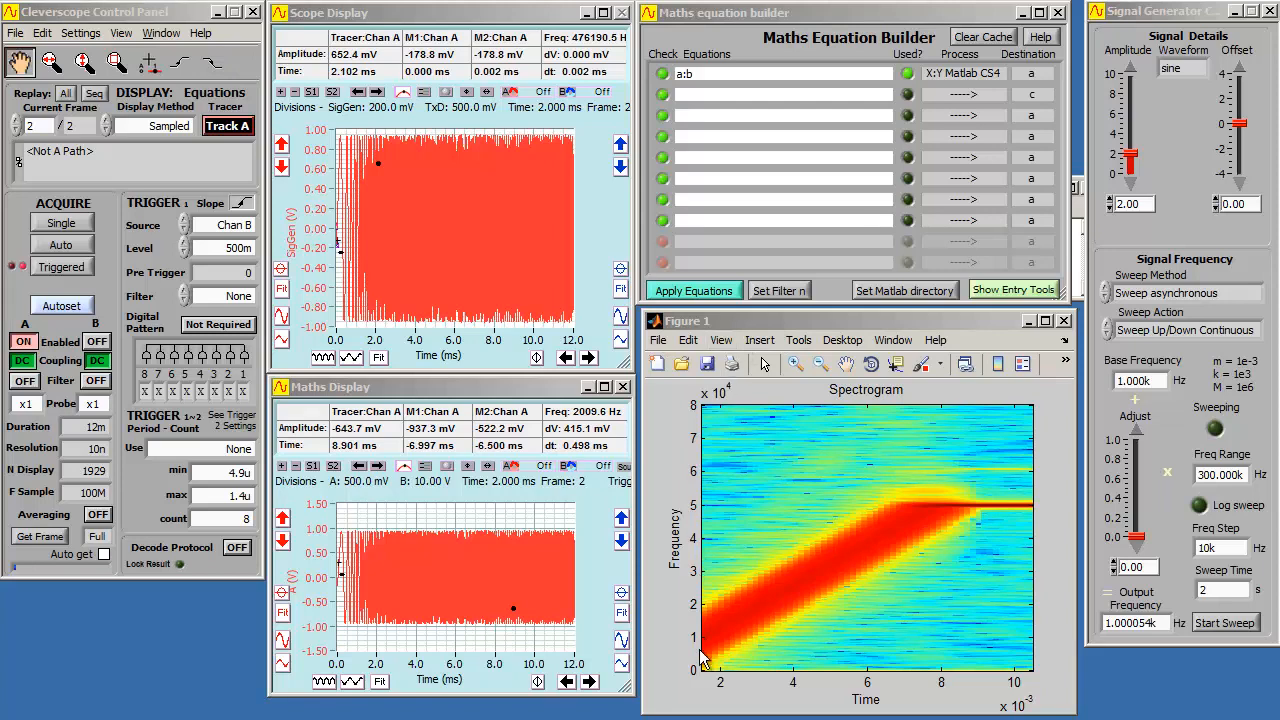
pyautogui.moveTo(930, 515)
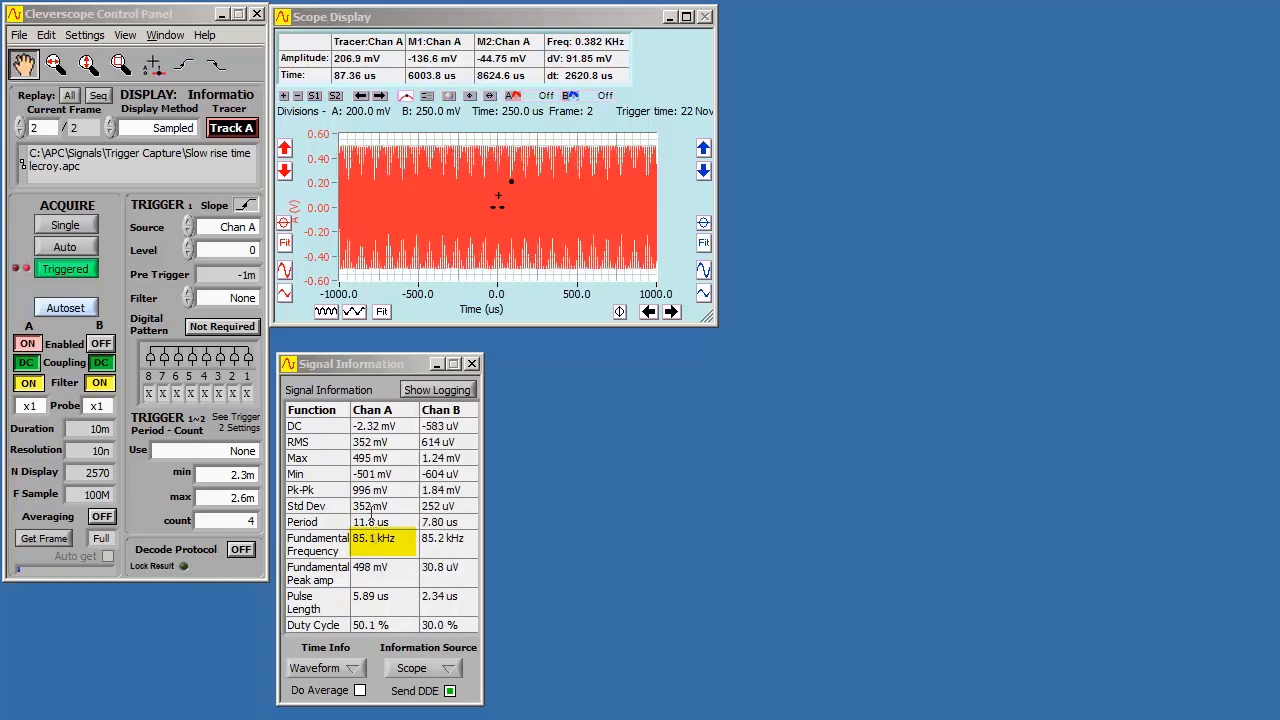
# Enable signal logging to an Excel file named C:\Temp\scan
pyautogui.click(437, 390)
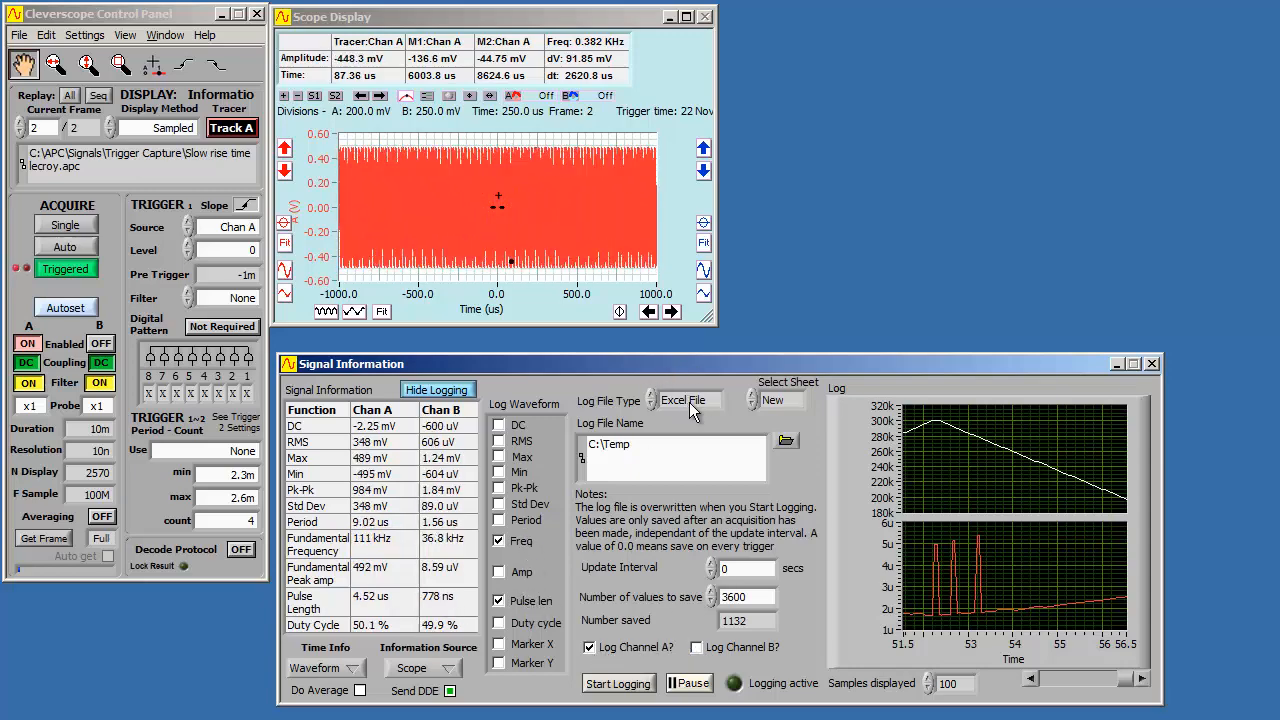
pyautogui.click(688, 400)
pyautogui.write('\\')
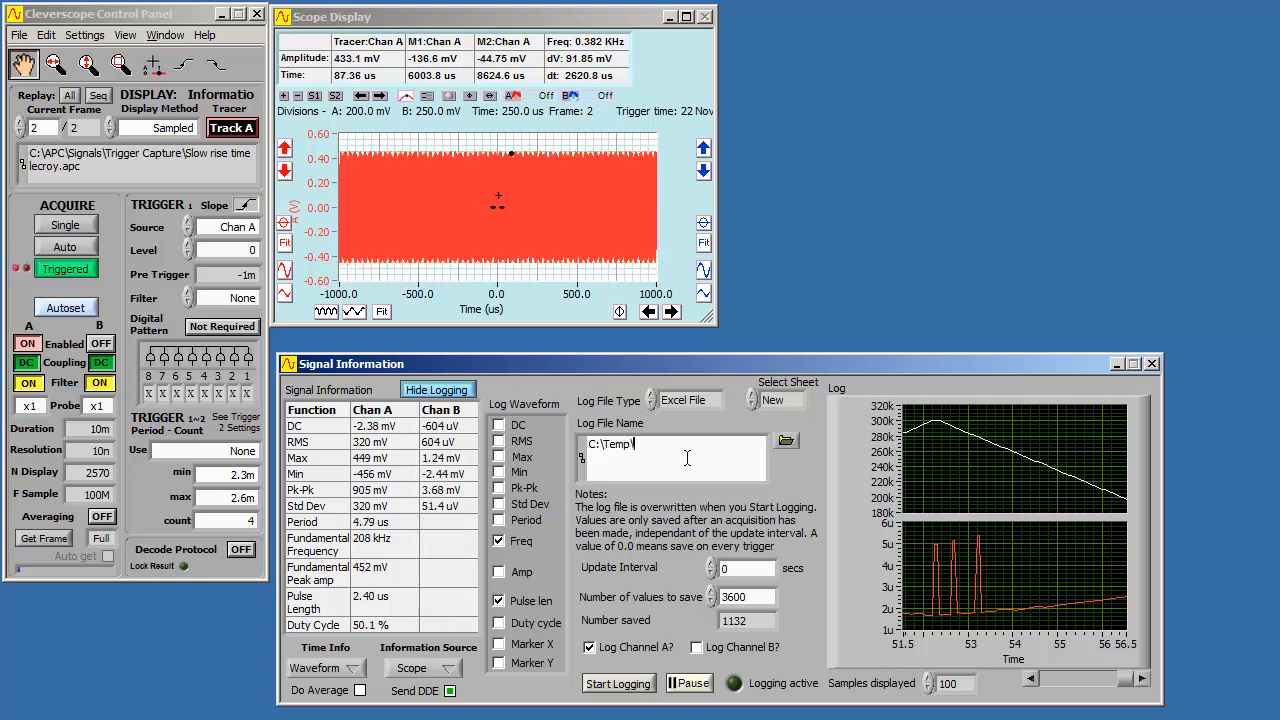
pyautogui.write('scan')
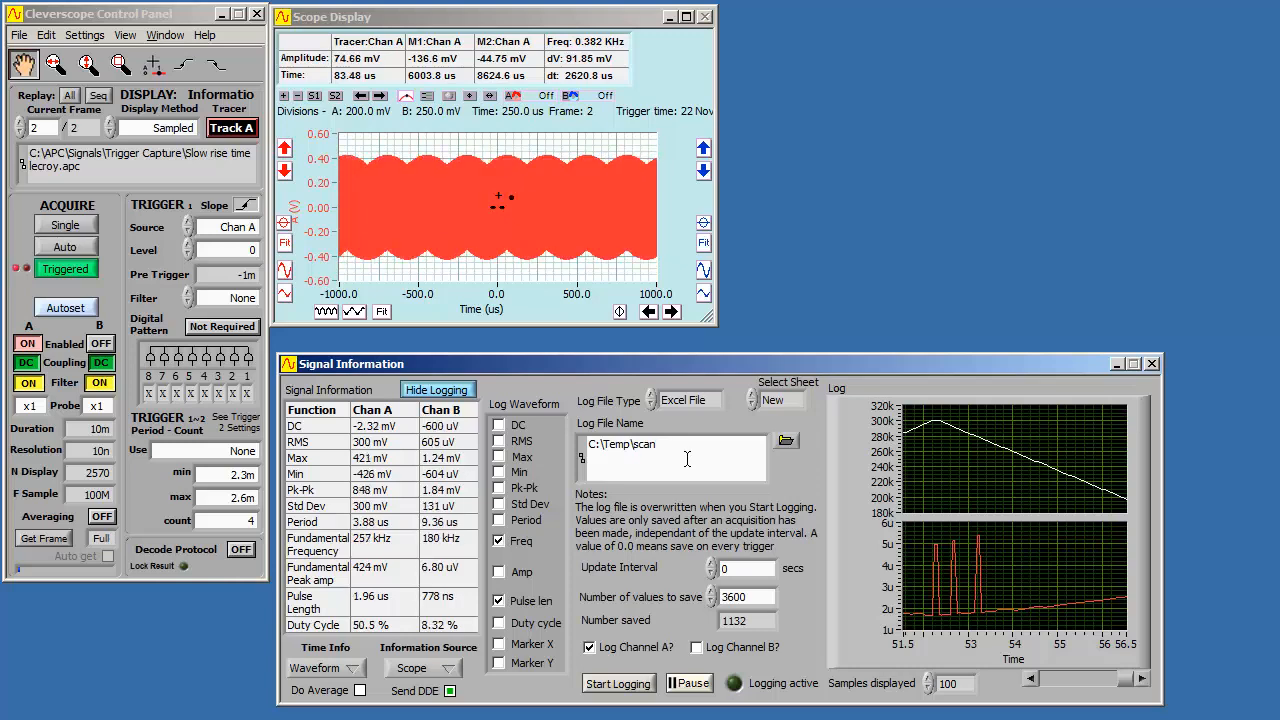
# Log frequency and pulse length values into scan.xlsx, then stop logging
pyautogui.click(618, 683)
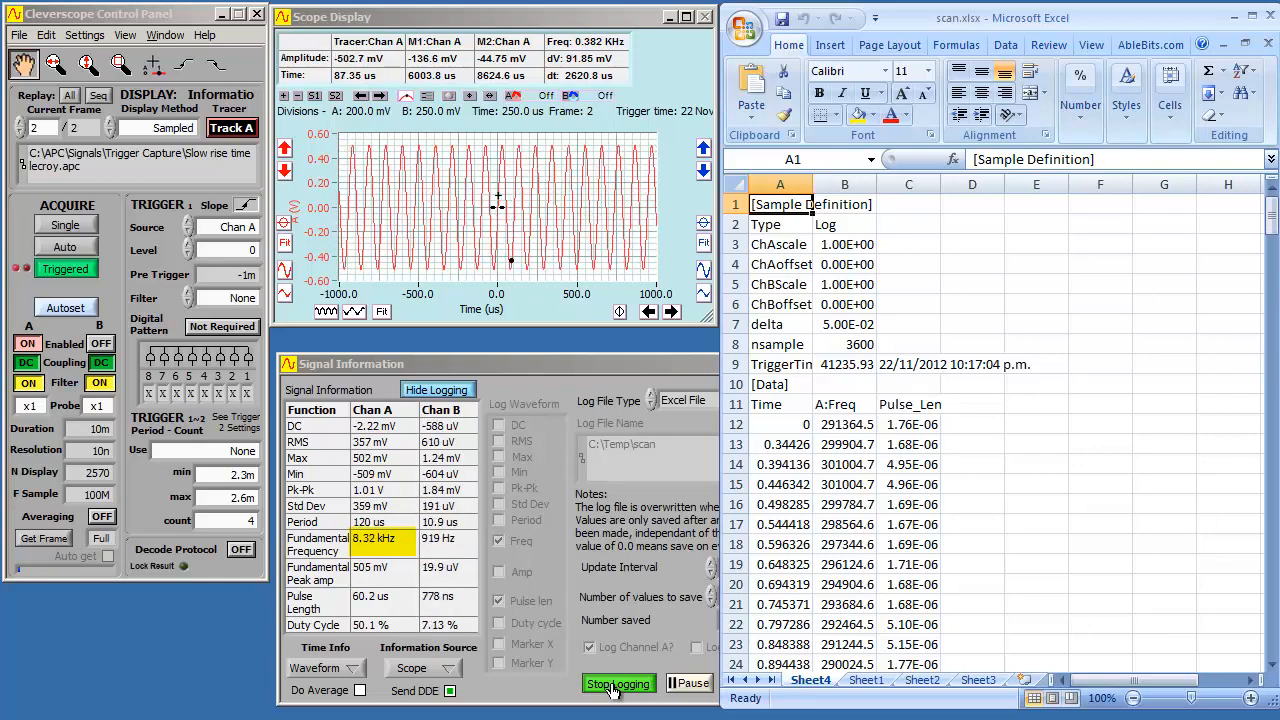
pyautogui.click(617, 683)
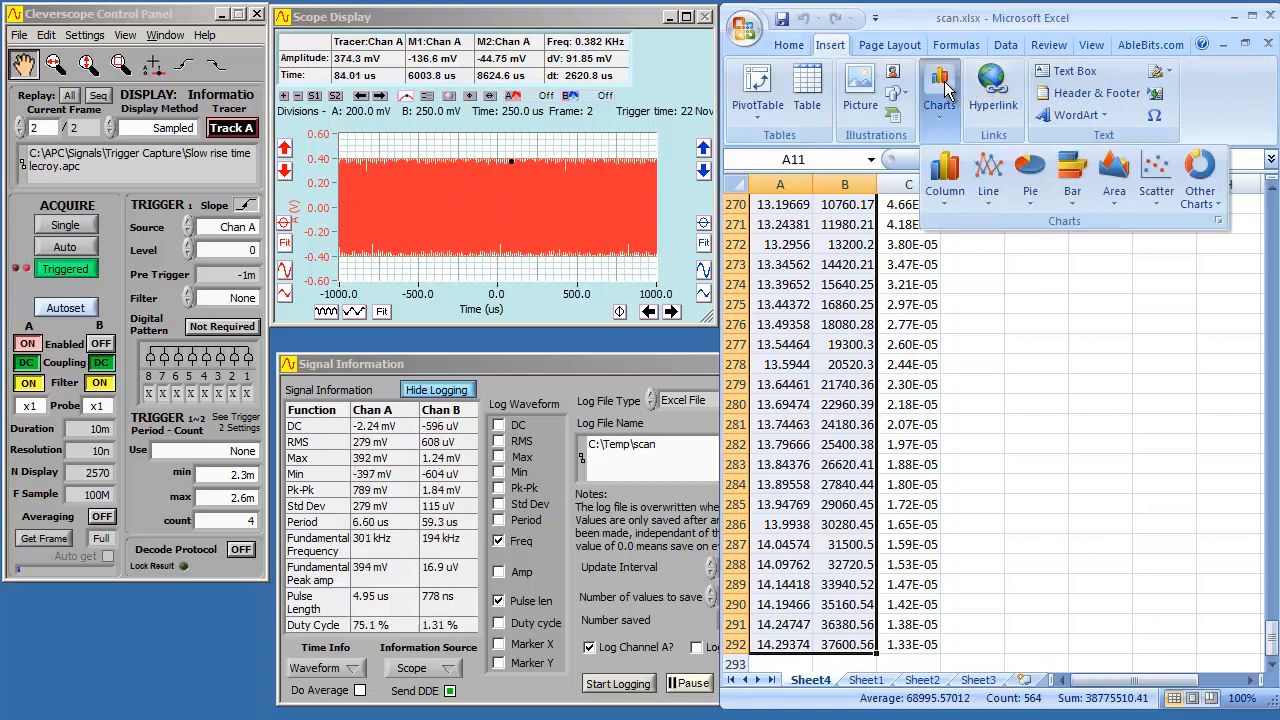
# Insert a Scatter with Smooth Lines chart of the logged time and A:Freq columns
pyautogui.click(1156, 178)
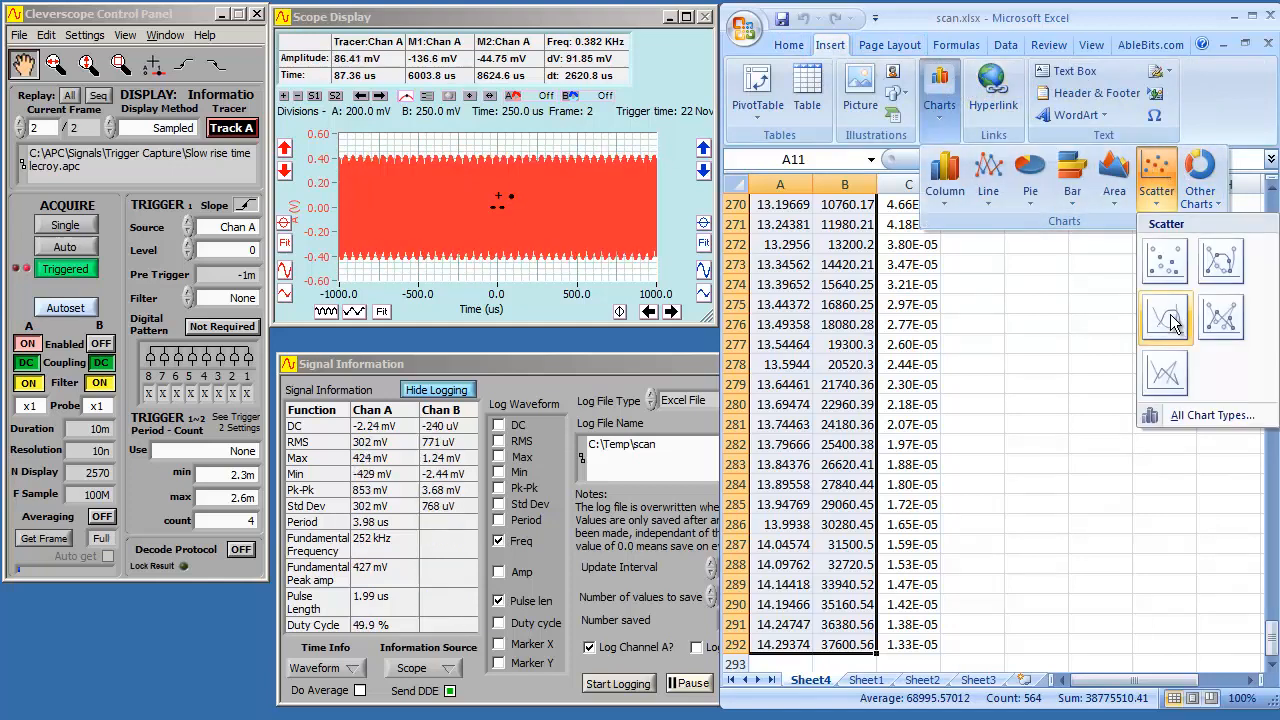
pyautogui.click(1165, 318)
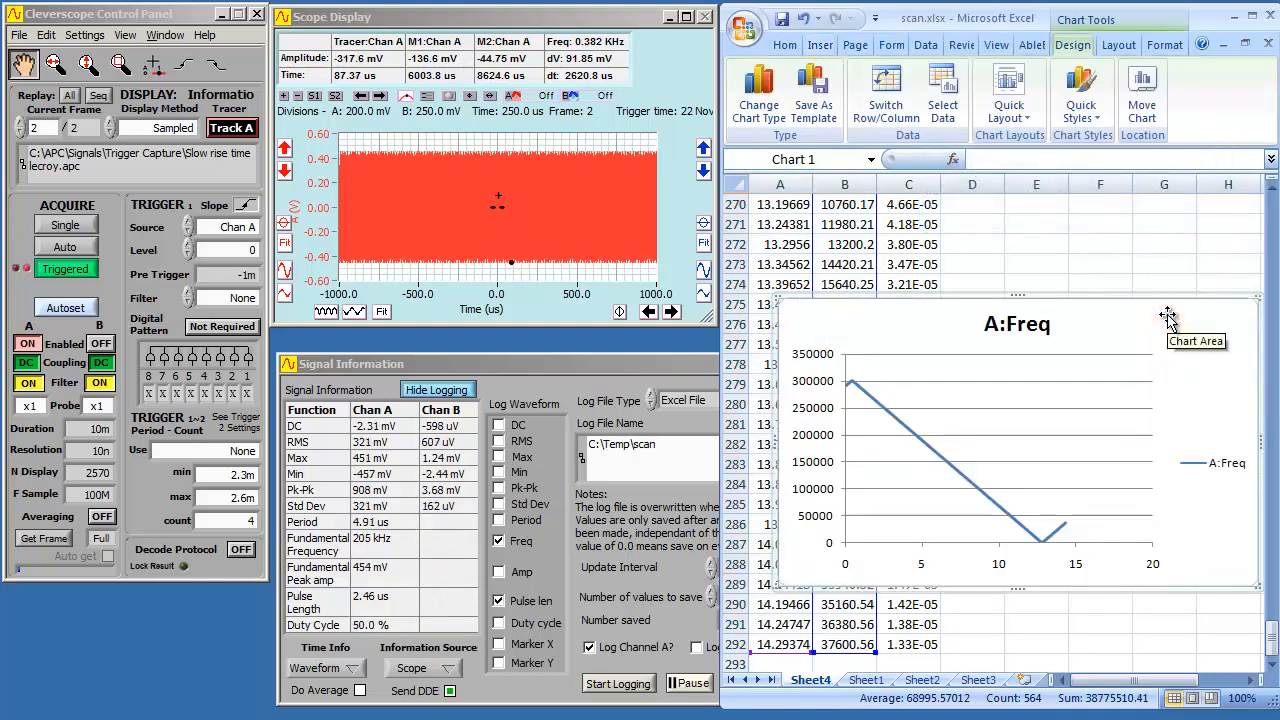